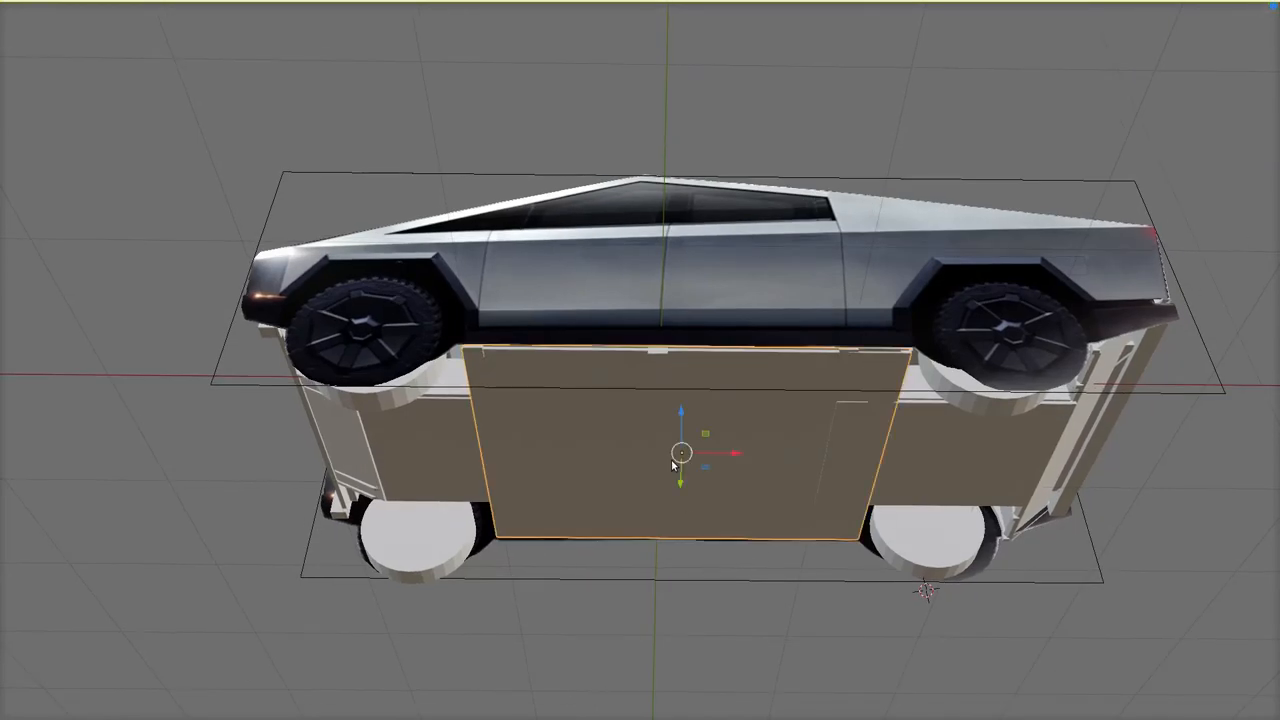
# Step: Drag the battery floor plate straight down below the underbody to expose the frame structure
pyautogui.moveTo(680, 456); pyautogui.dragTo(672, 670)
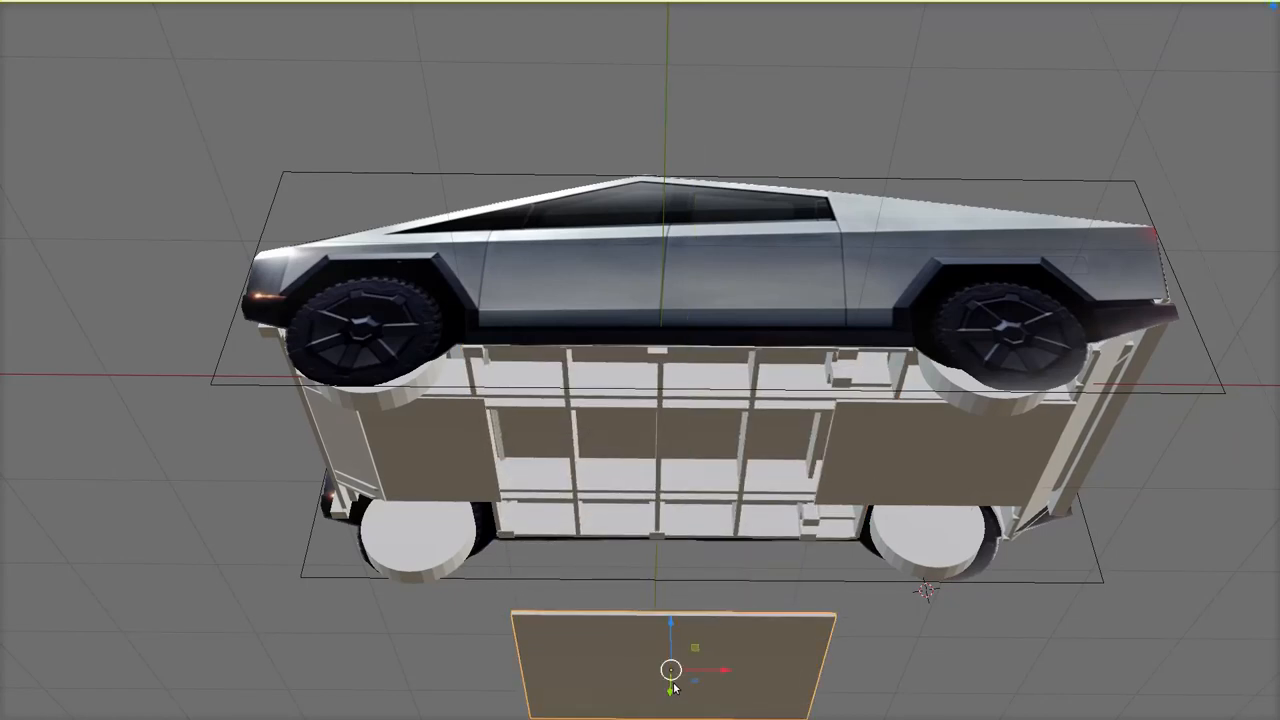